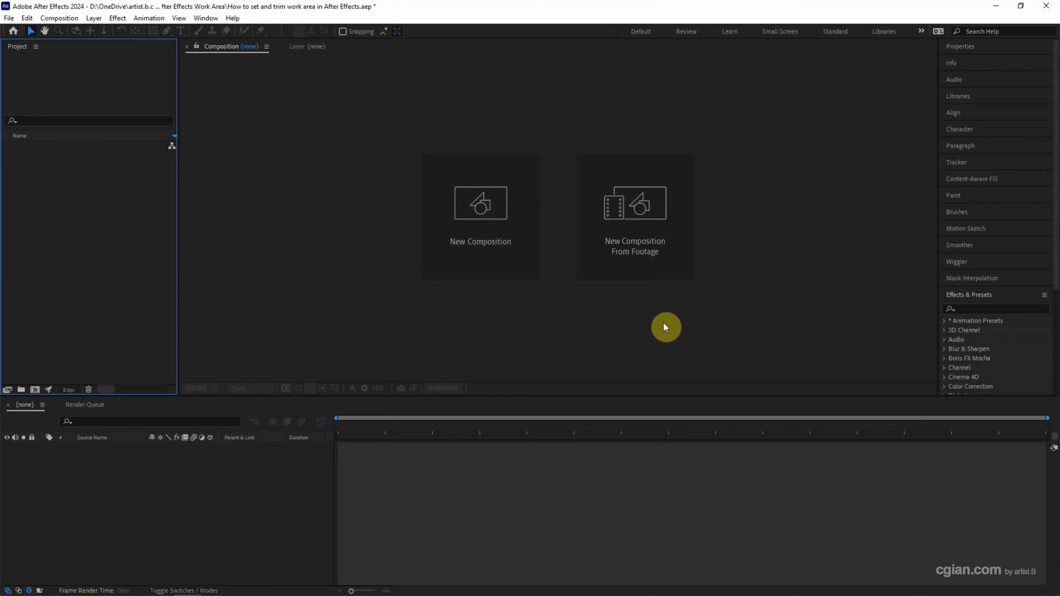
- Start a new composition from the empty Composition panel, set up as Comp 1 at 1920x1080
click(479, 209)
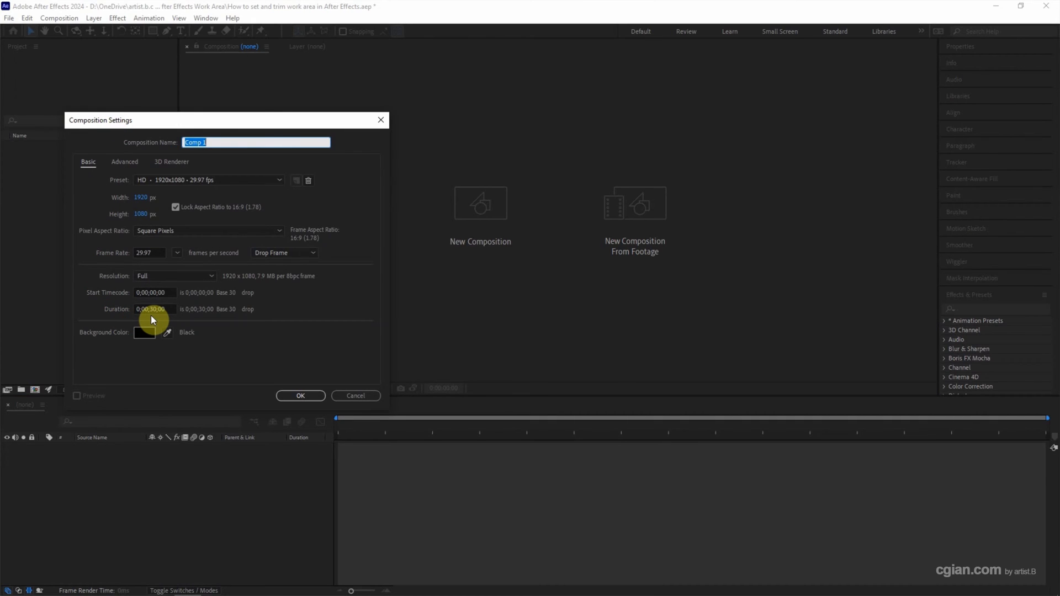
- Accept the Comp 1 settings: 1920x1080, 29.97 fps, 30-second duration
click(300, 395)
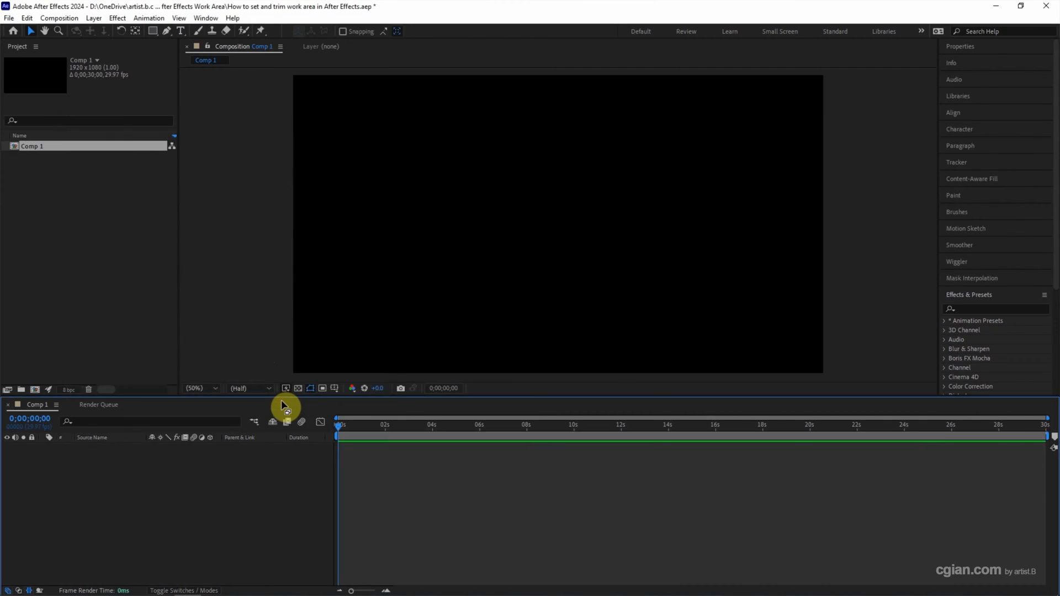
mouse_move(223, 405)
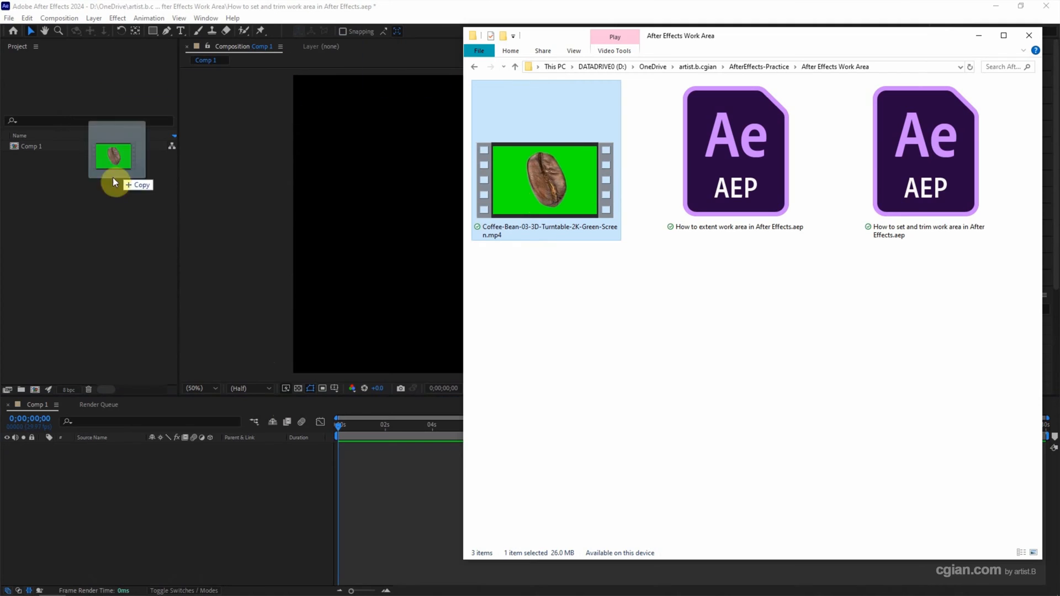
- Import the green-screen coffee bean MP4 into the project and onto Comp 1's timeline
drag(541, 179, 88, 156)
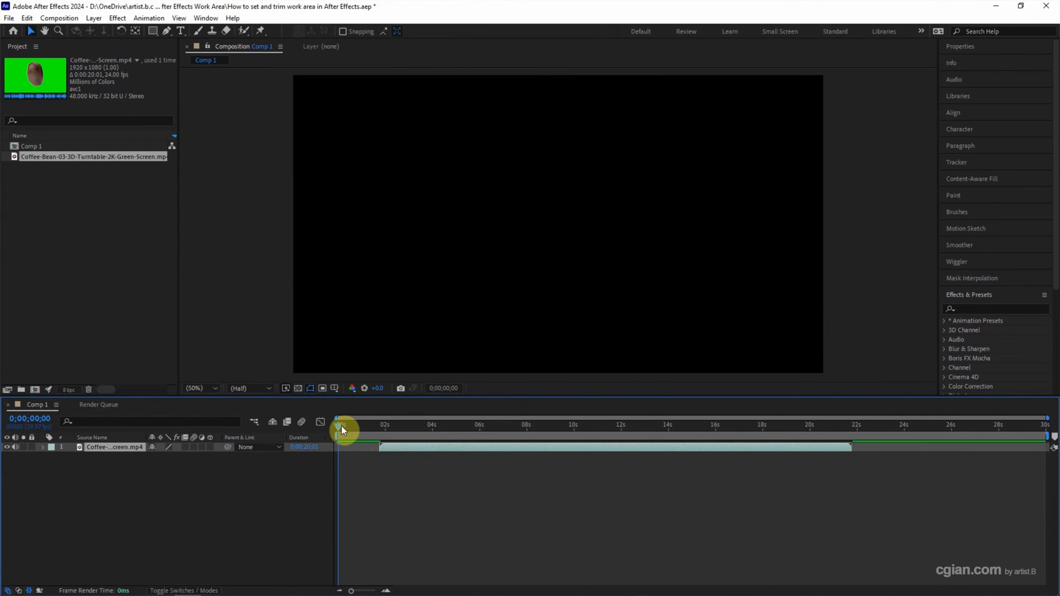
- Preview the clip, then snap the work area start to its in point near 2 seconds
drag(337, 429, 584, 436)
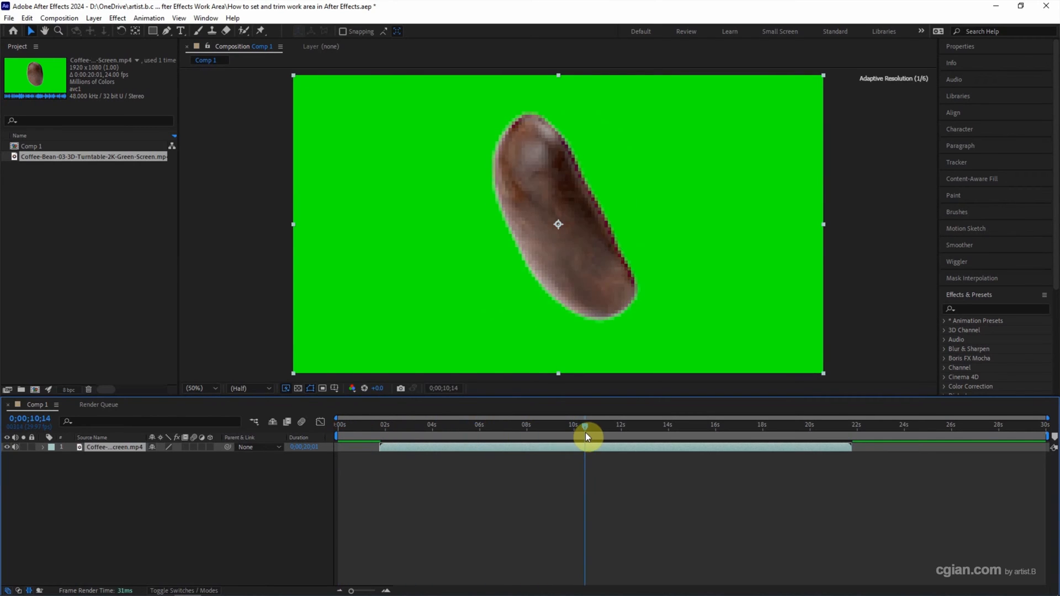
drag(584, 436, 517, 436)
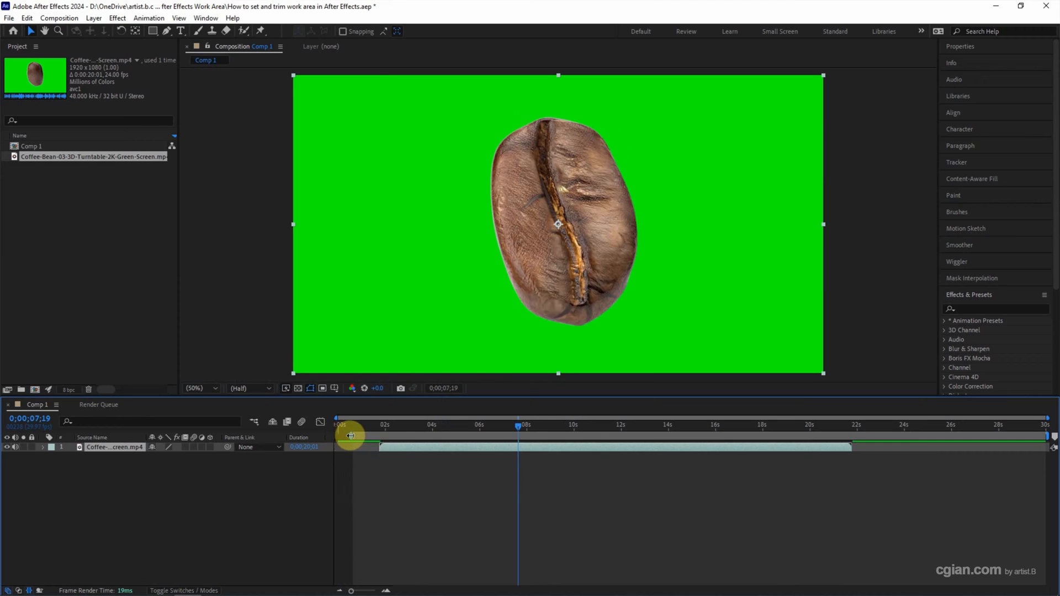
drag(350, 436, 416, 436)
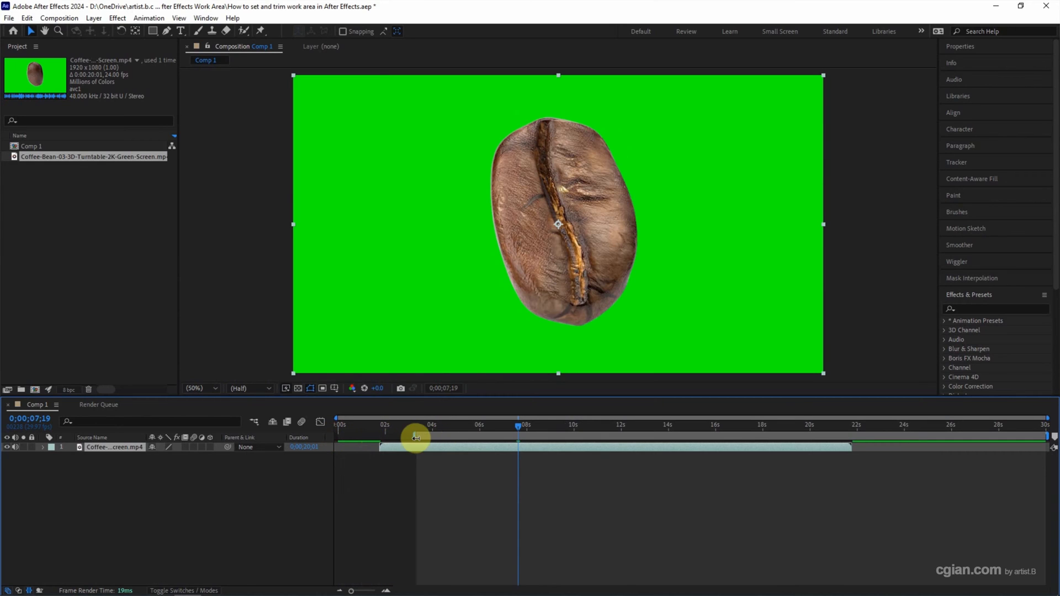
drag(416, 436, 514, 446)
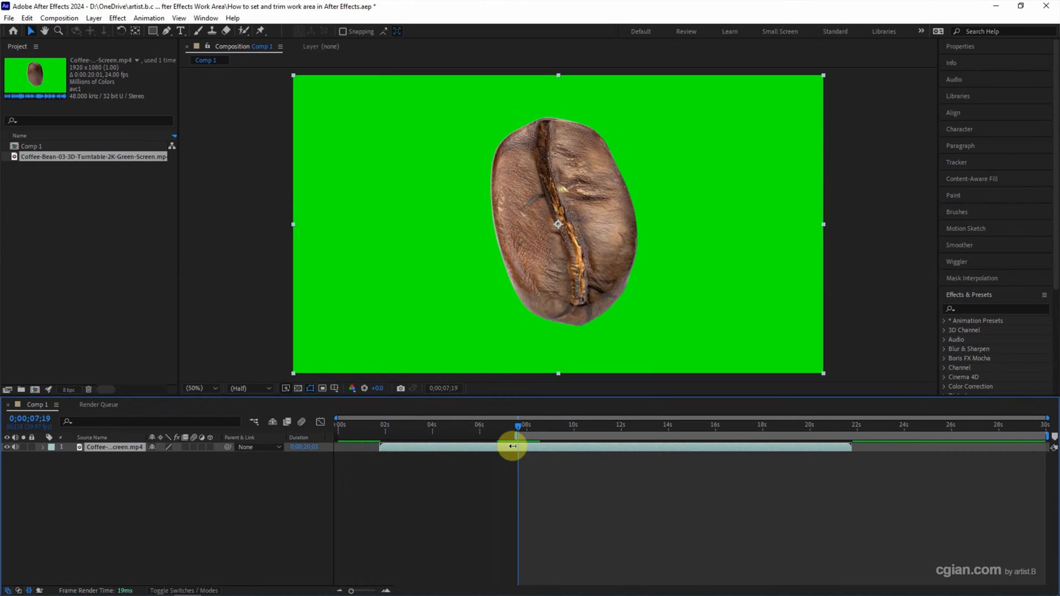
drag(514, 446, 450, 446)
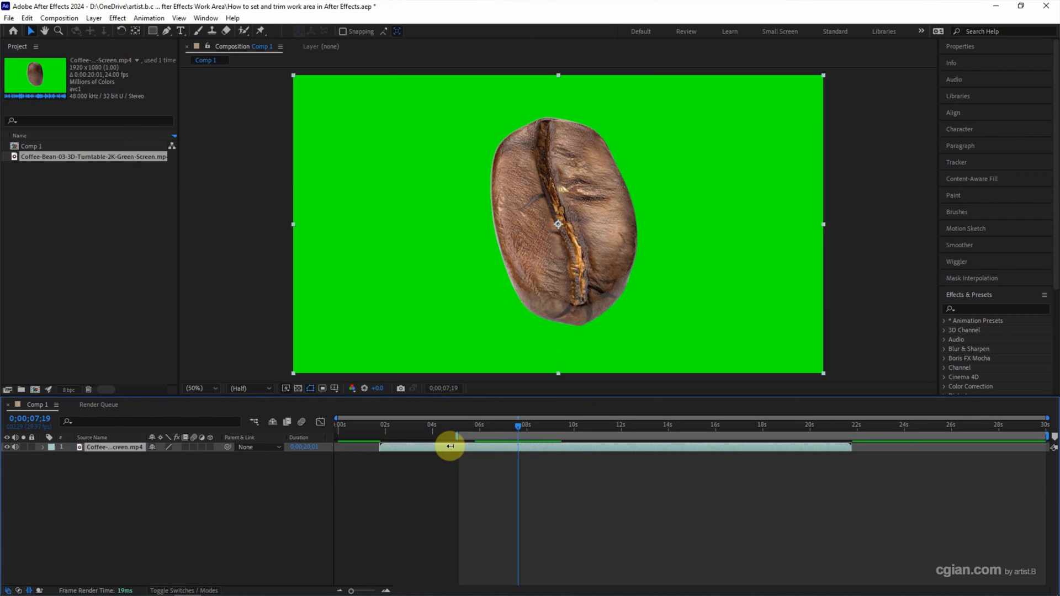
drag(449, 446, 386, 446)
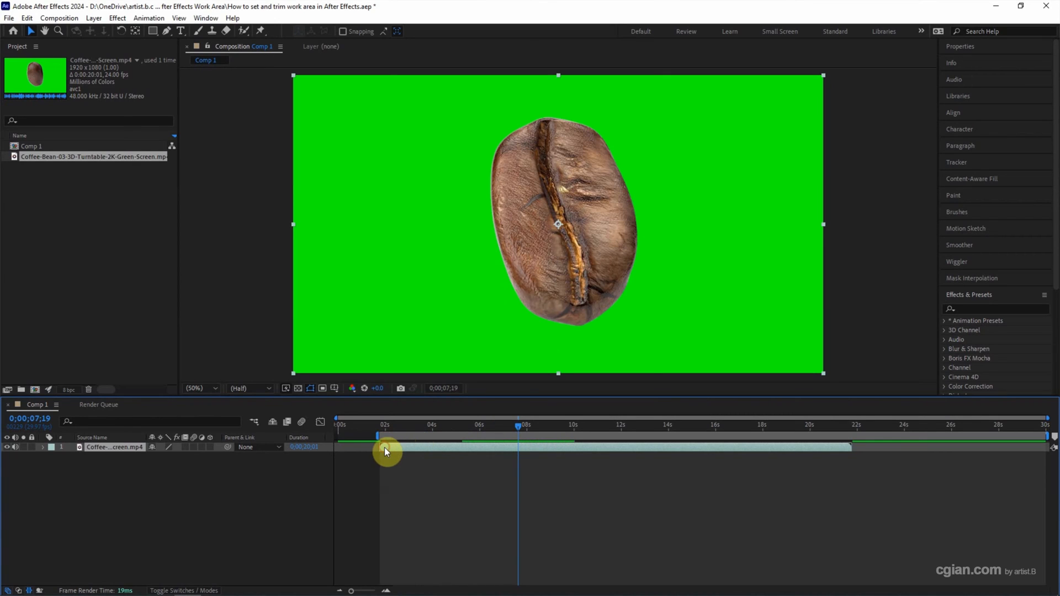
mouse_move(877, 419)
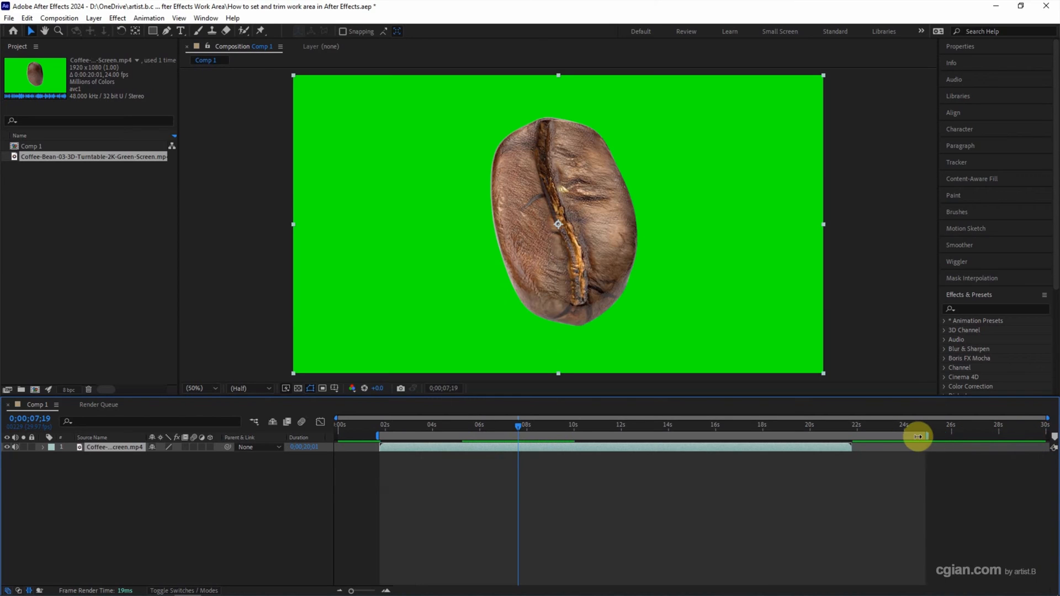
- Pull the work area end from 30s to the clip's out point near 22s
drag(917, 436, 526, 436)
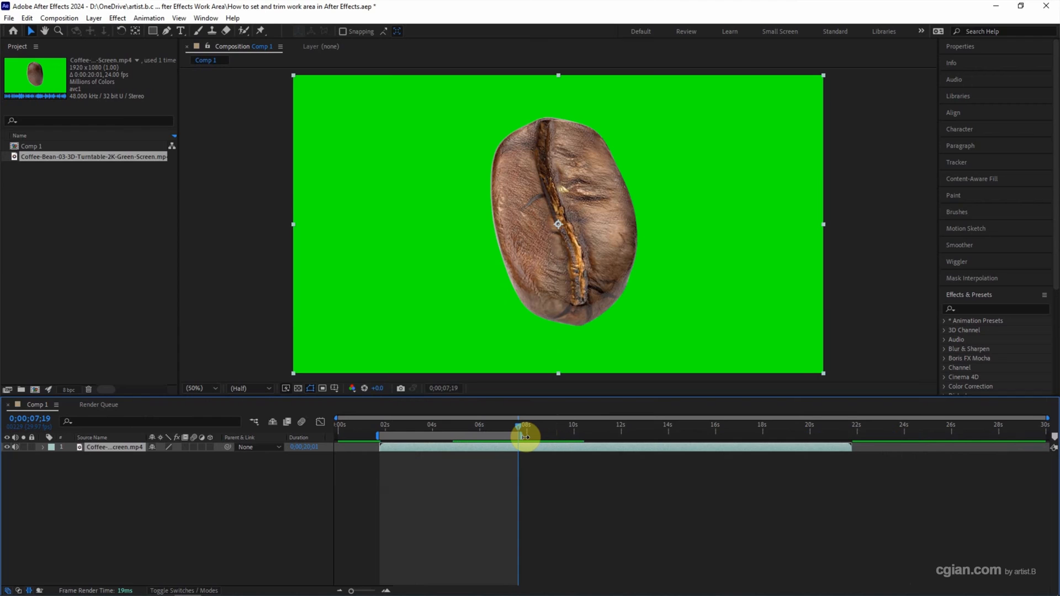
drag(526, 436, 851, 436)
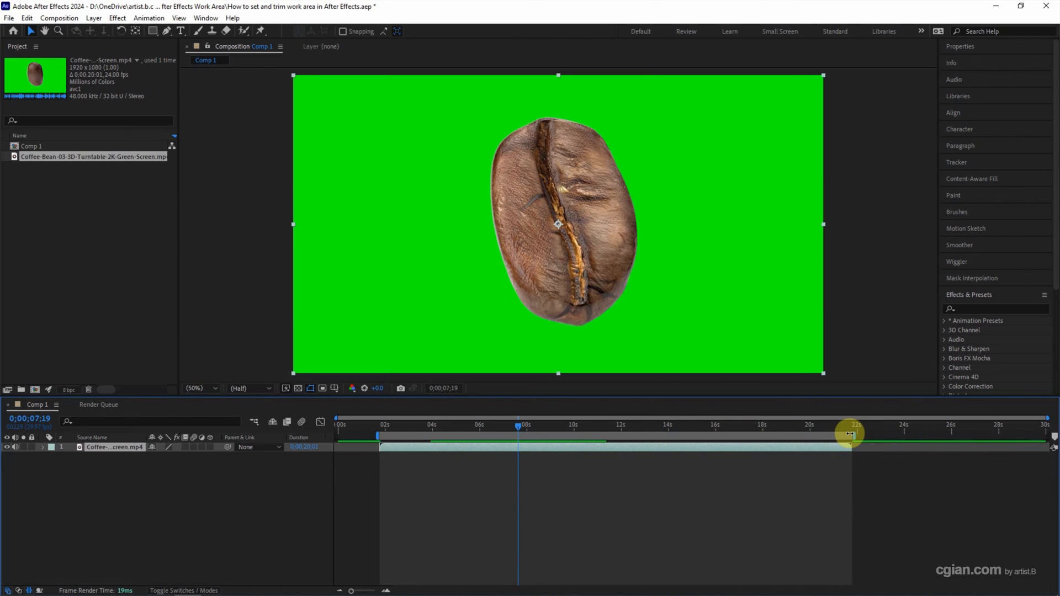
drag(850, 434, 526, 431)
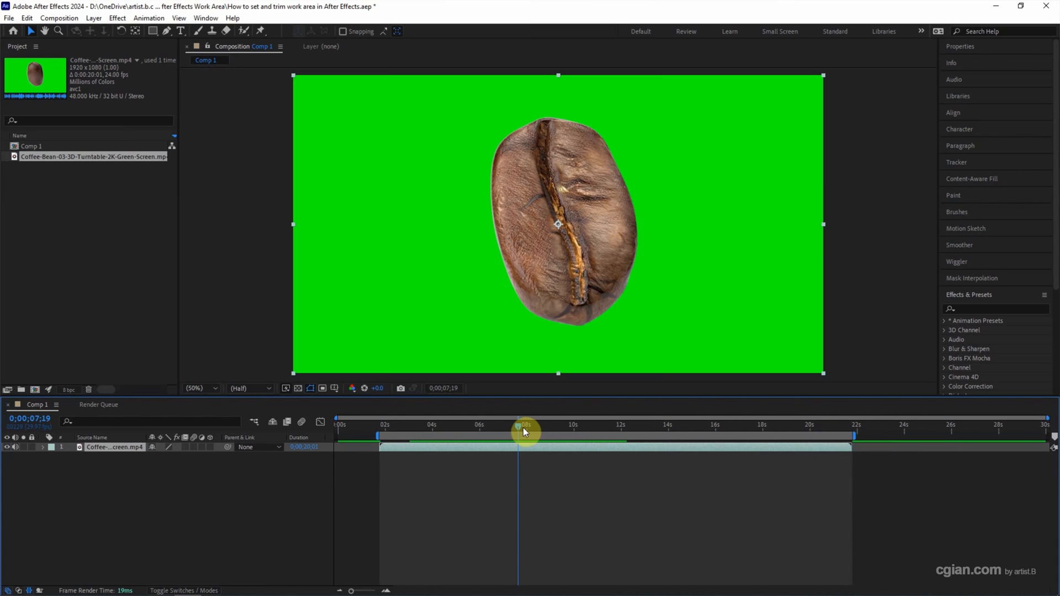
drag(526, 427, 454, 427)
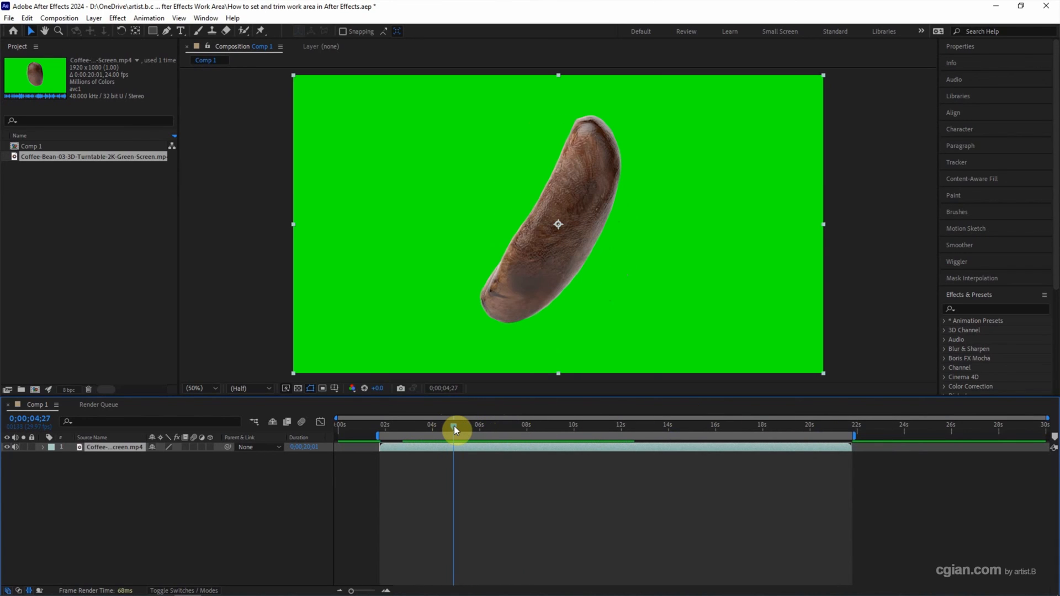
mouse_move(454, 429)
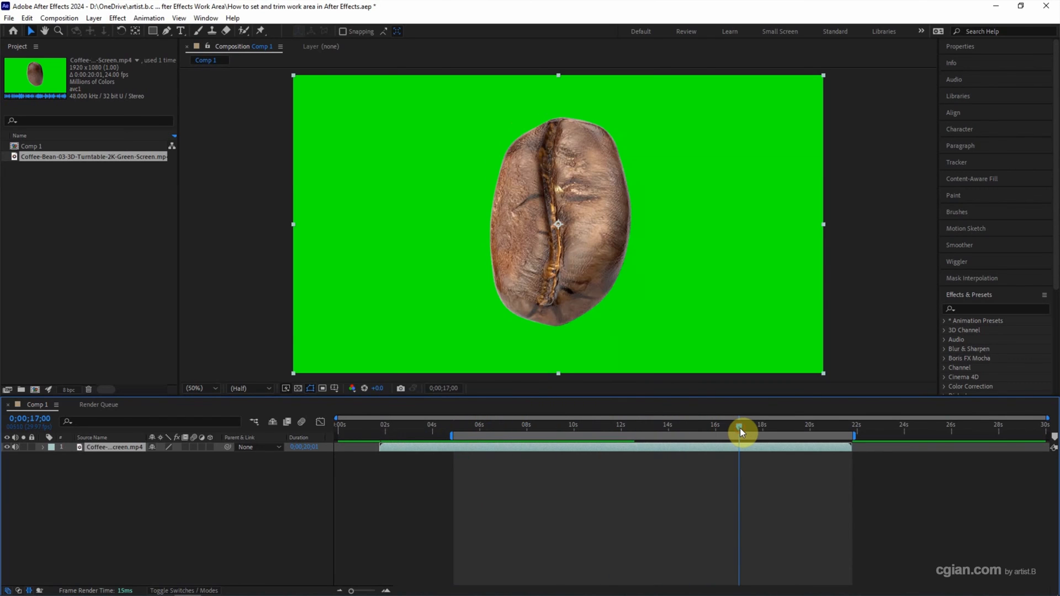
mouse_move(740, 431)
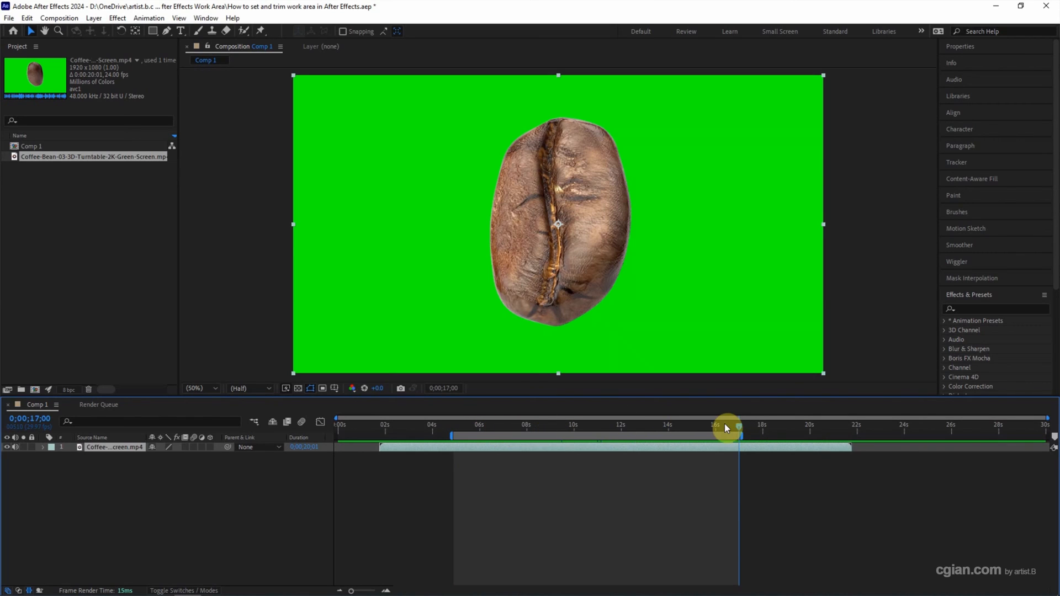
mouse_move(725, 427)
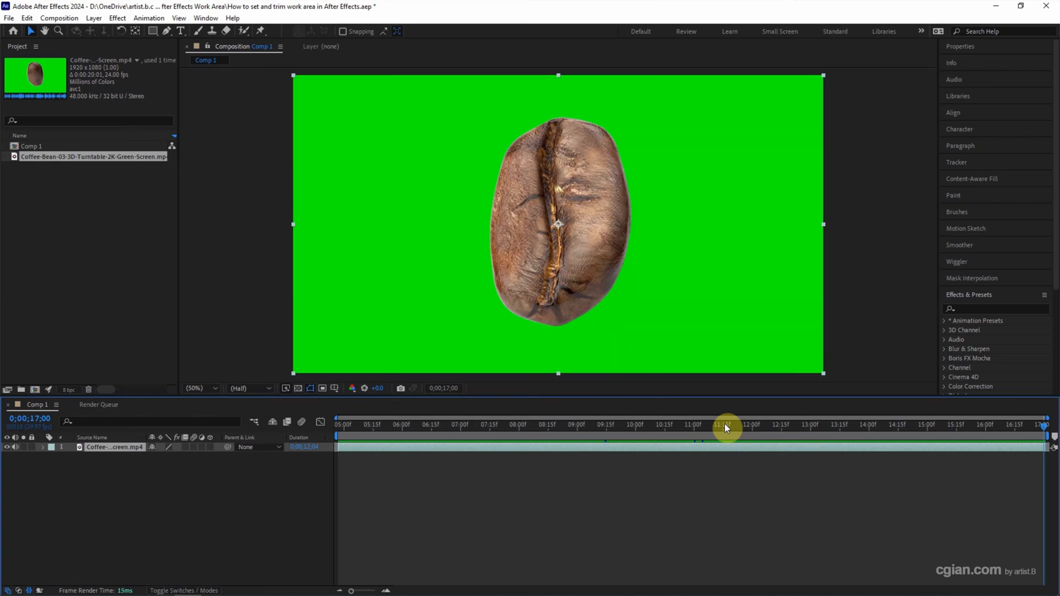
- Show the Composition menu with Trim Comp to Work Area and Add to Render Queue
click(59, 17)
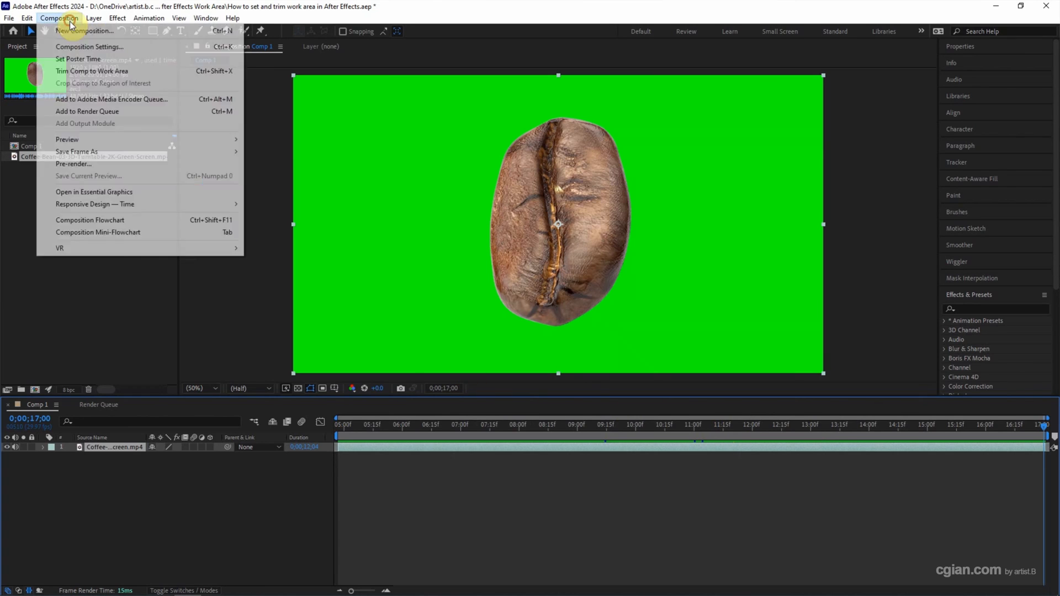
mouse_move(88, 100)
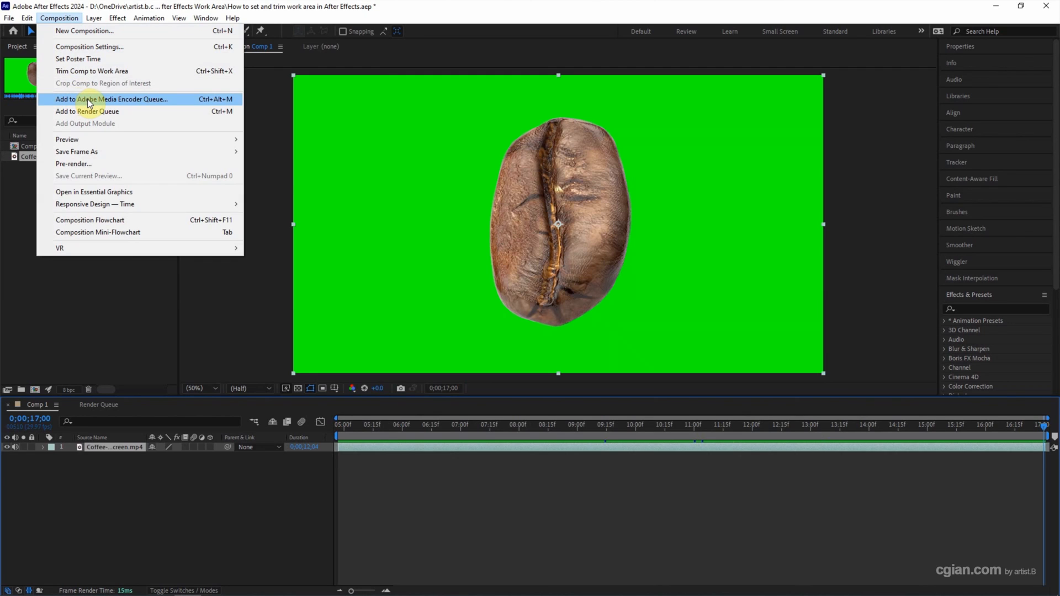
mouse_move(87, 111)
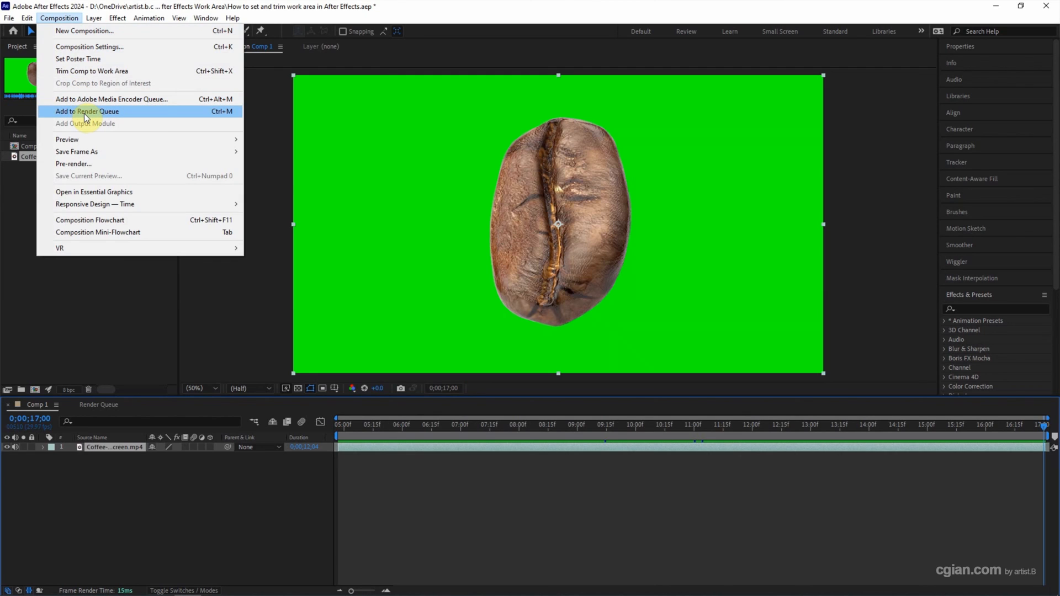